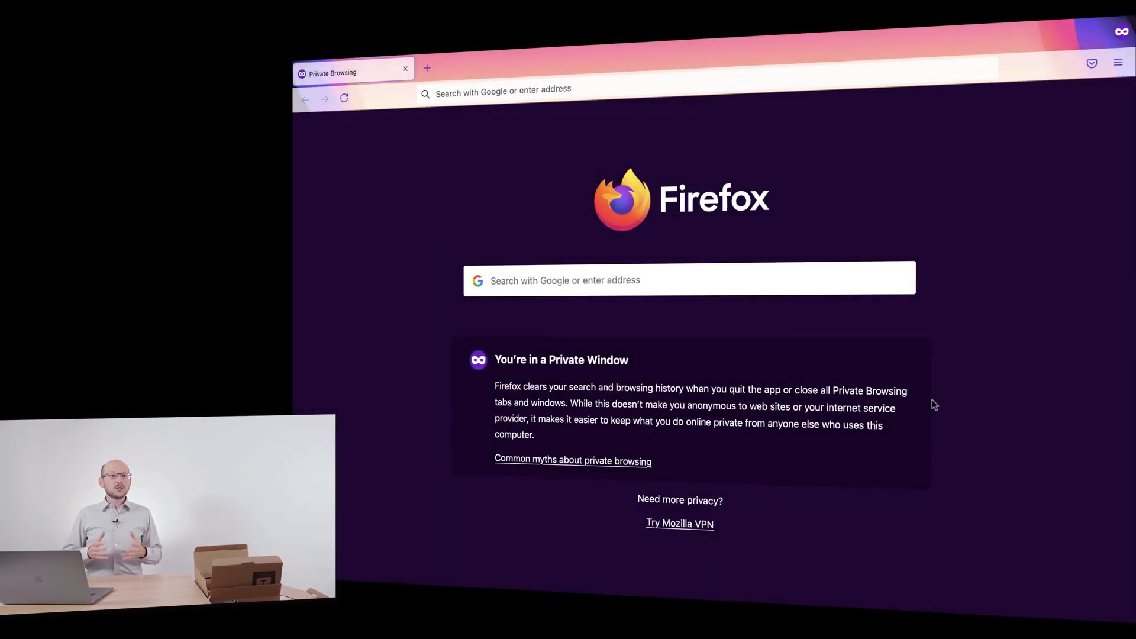
mouse_move(966, 29)
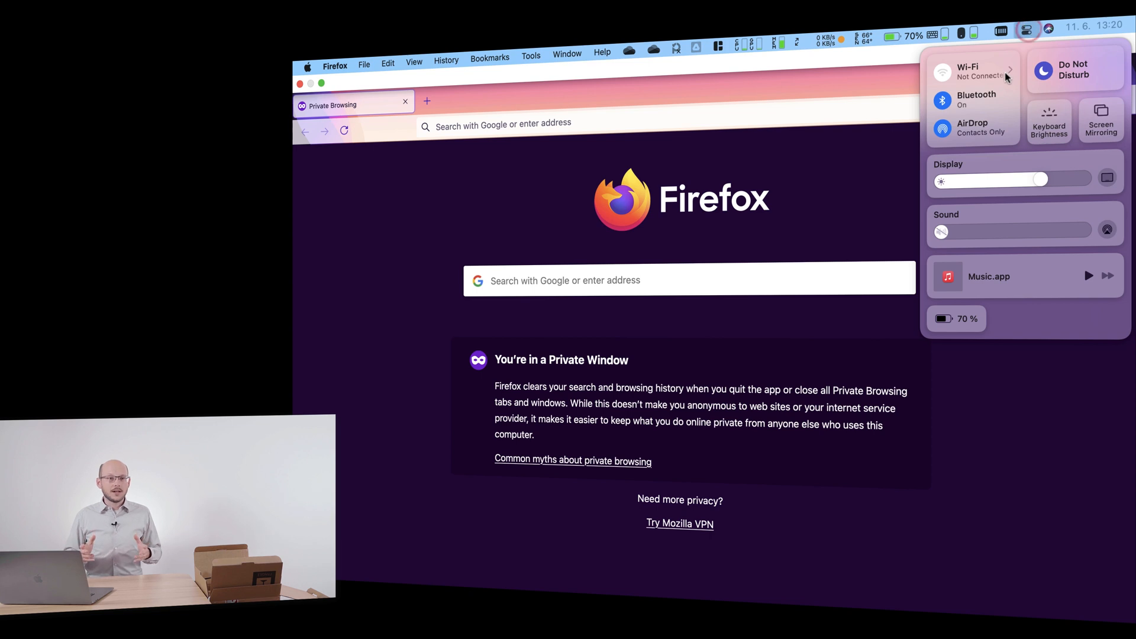
click(1006, 73)
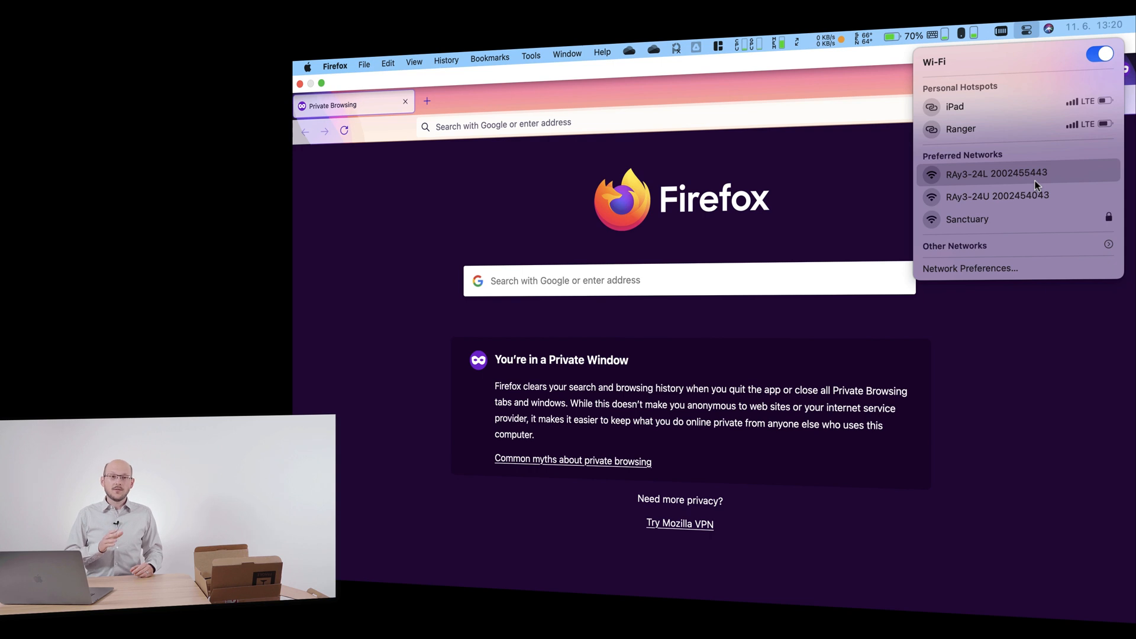
mouse_move(1040, 205)
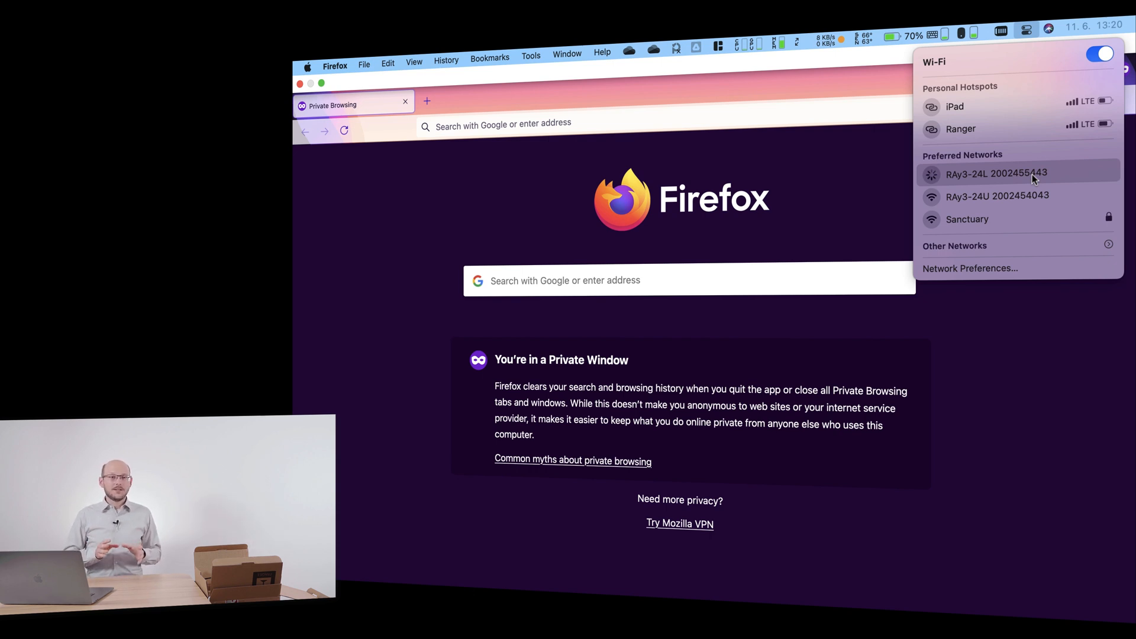
click(503, 124)
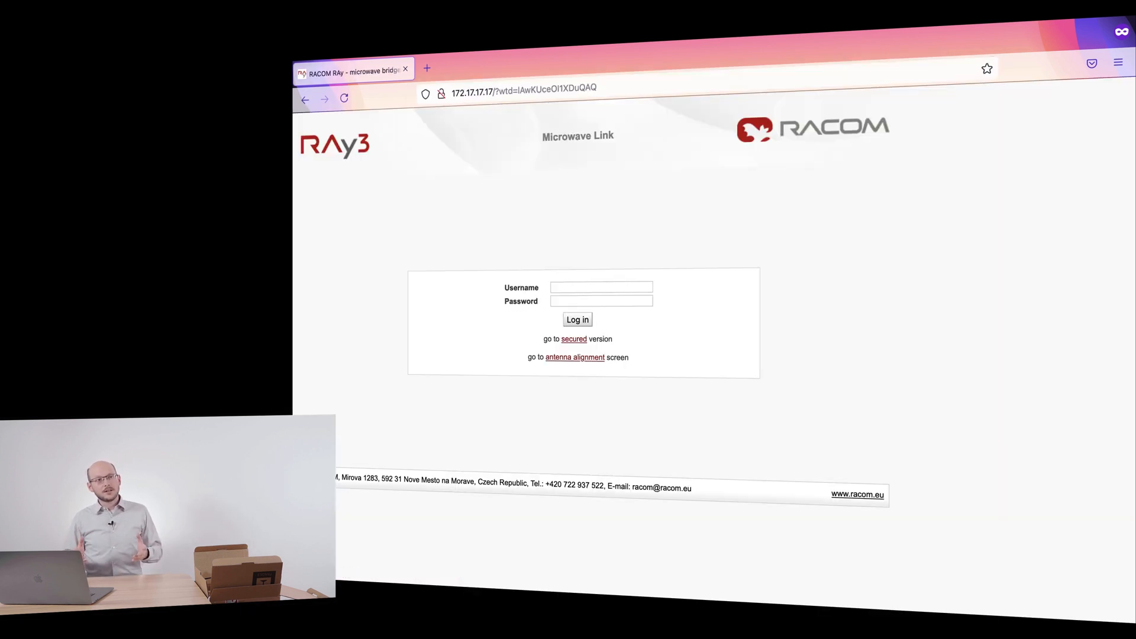
Step: Log in to the RAy3 unit as admin and reach the Status Brief overview
click(602, 301)
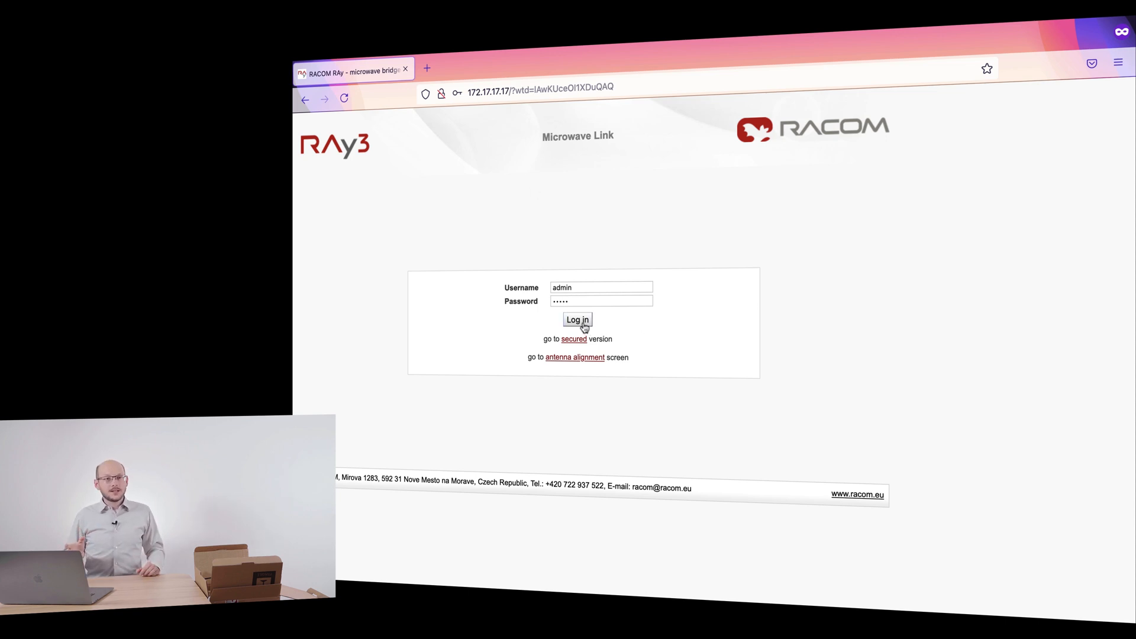
click(578, 319)
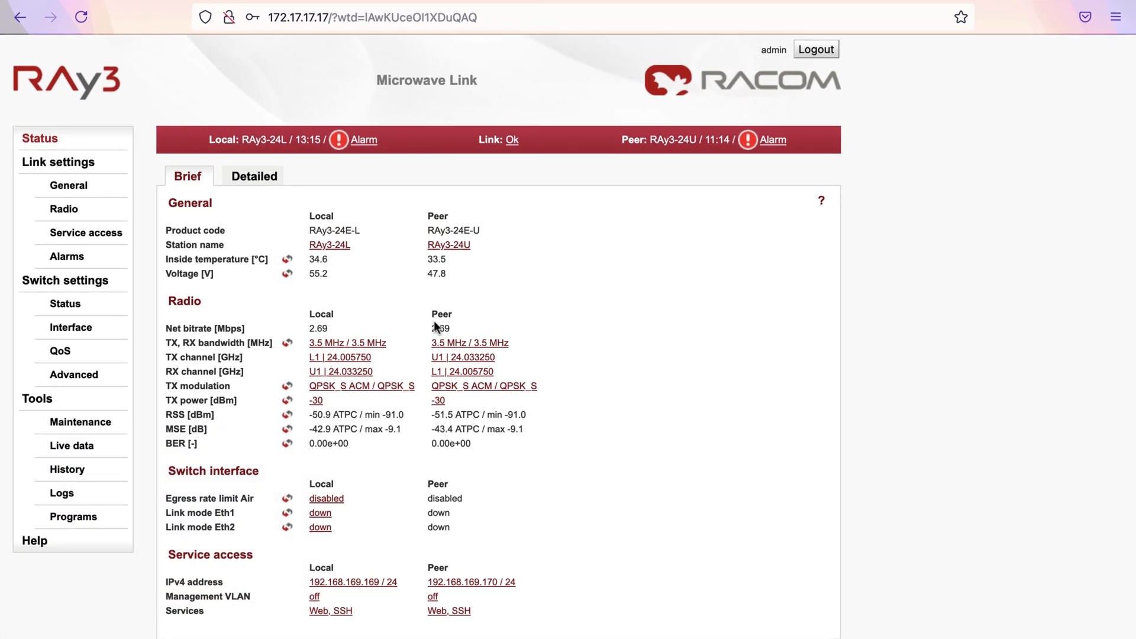
mouse_move(707, 354)
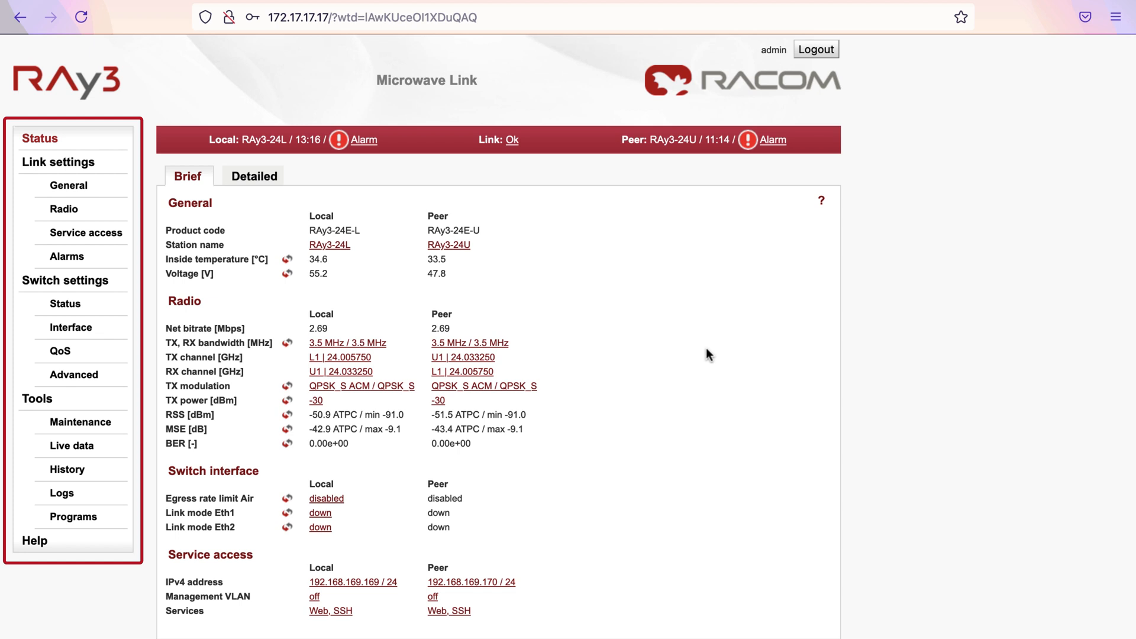
click(40, 138)
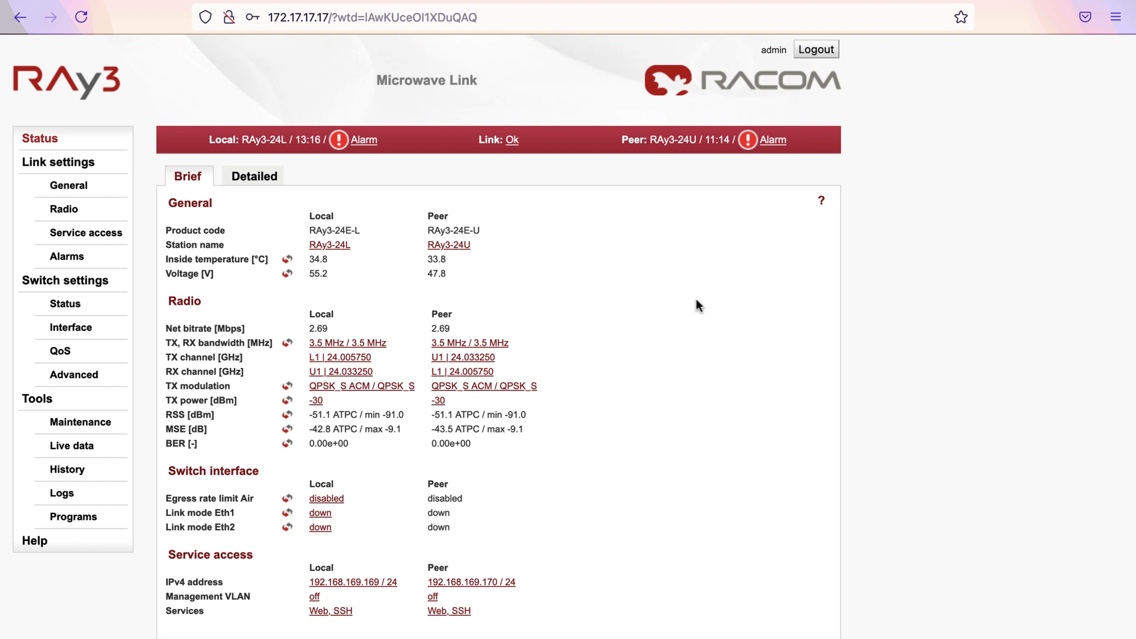
click(69, 184)
text(TestUni)
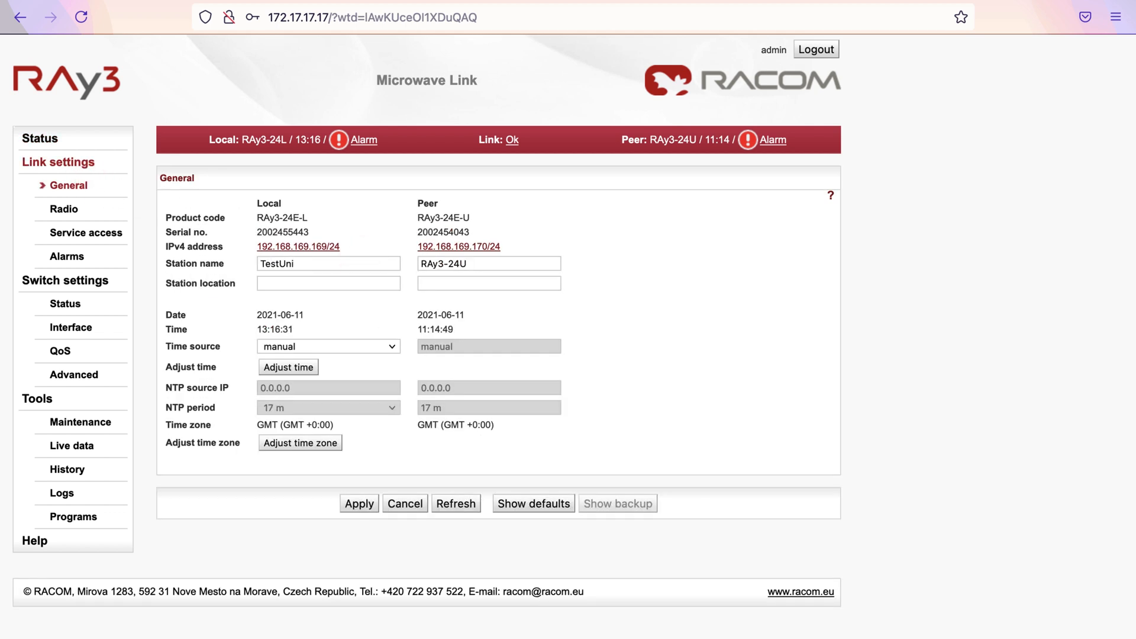
Step: Set Local station name TestUnitA and Peer TestUnitB, then apply to save the configuration
text(A)
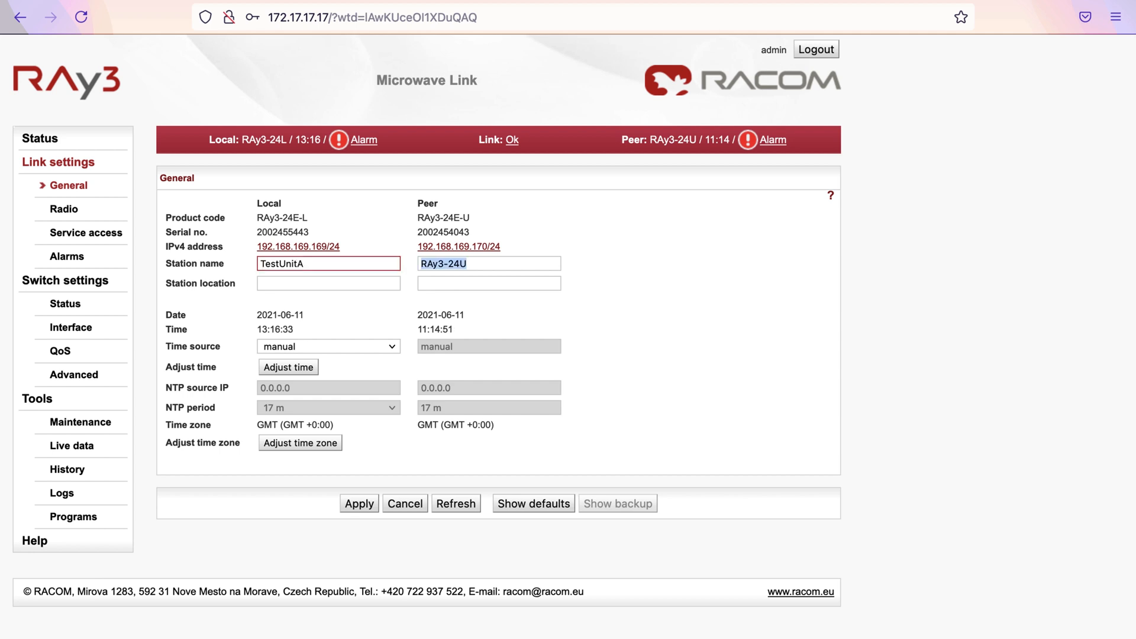
text(TestUni)
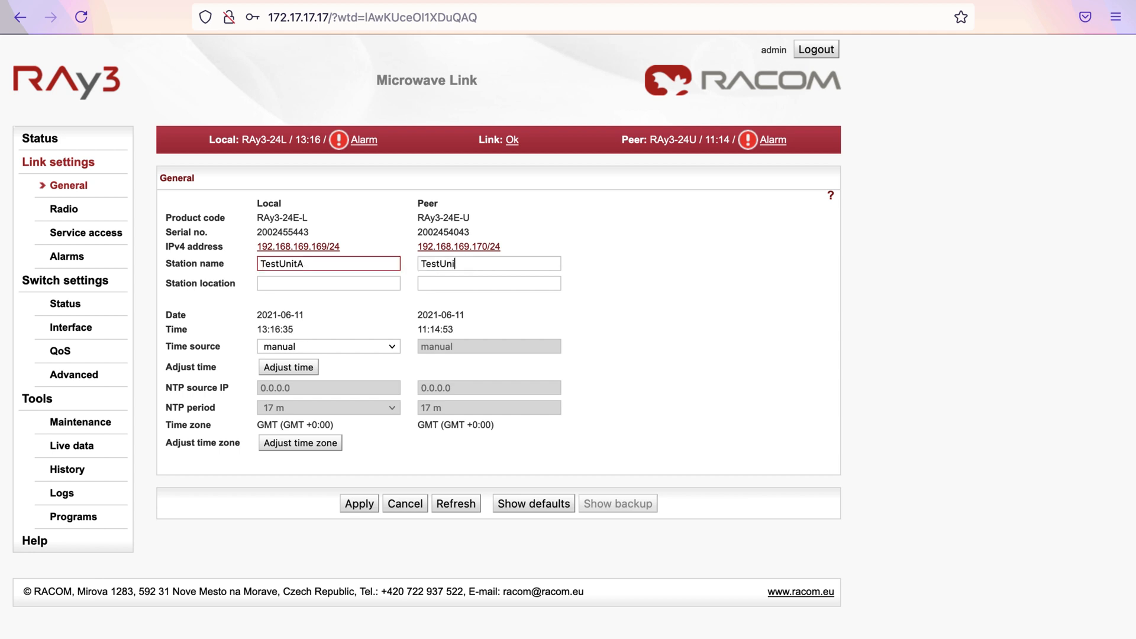
text(B)
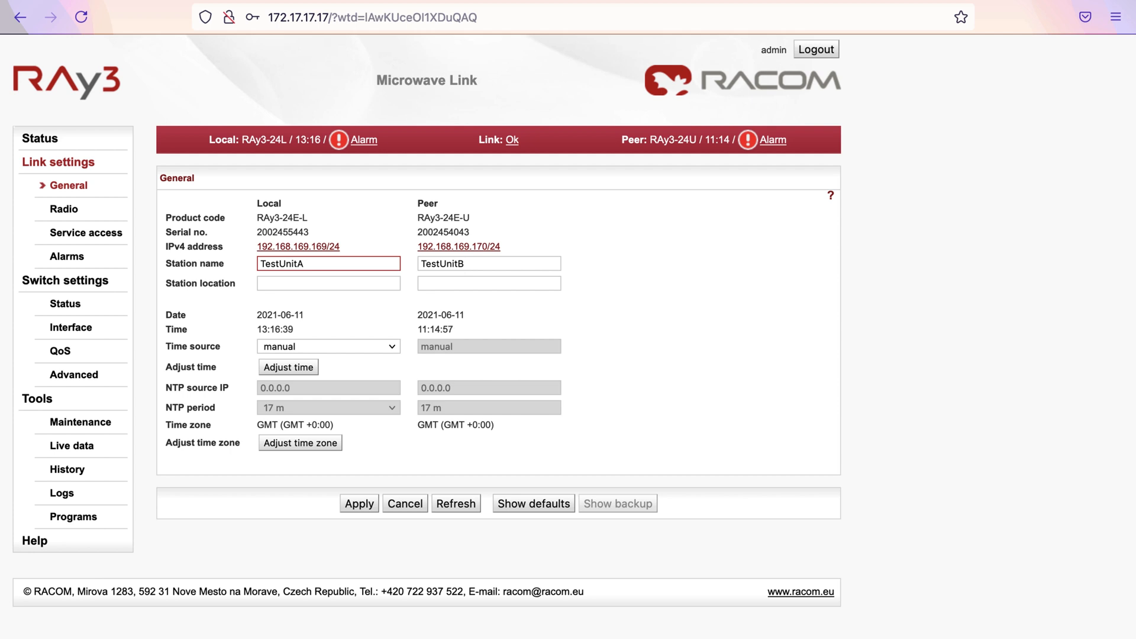
click(359, 504)
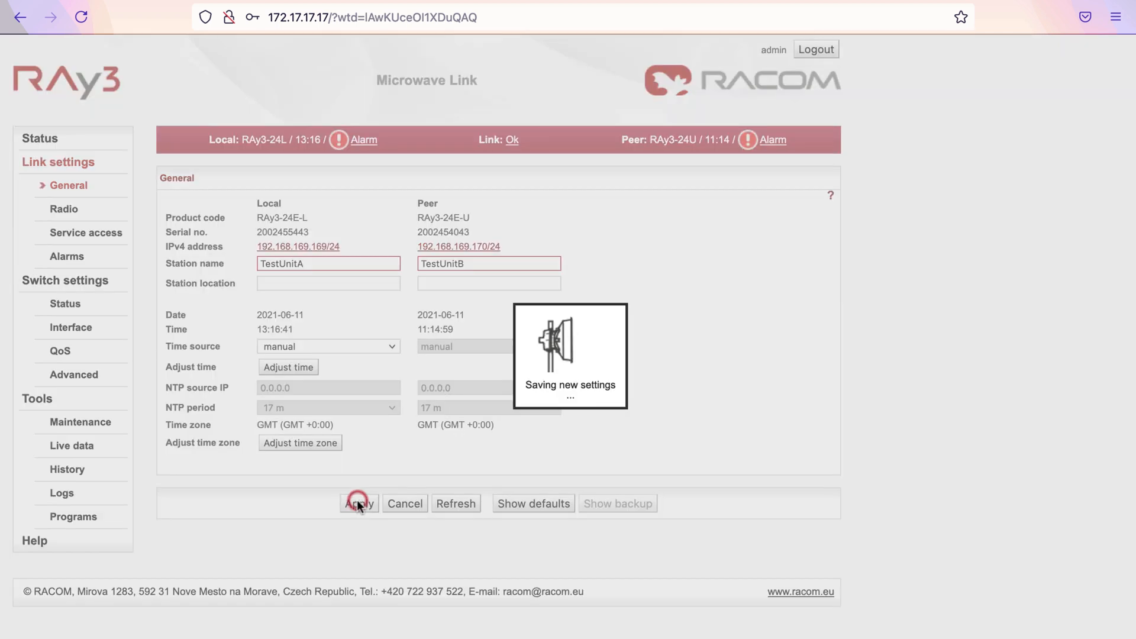
click(357, 504)
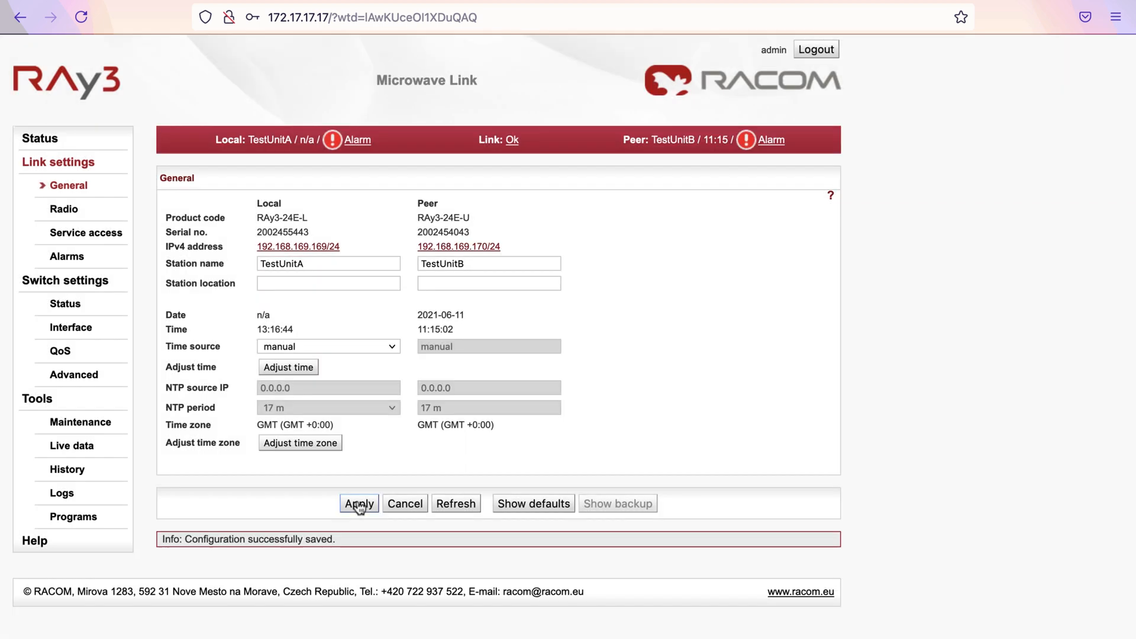